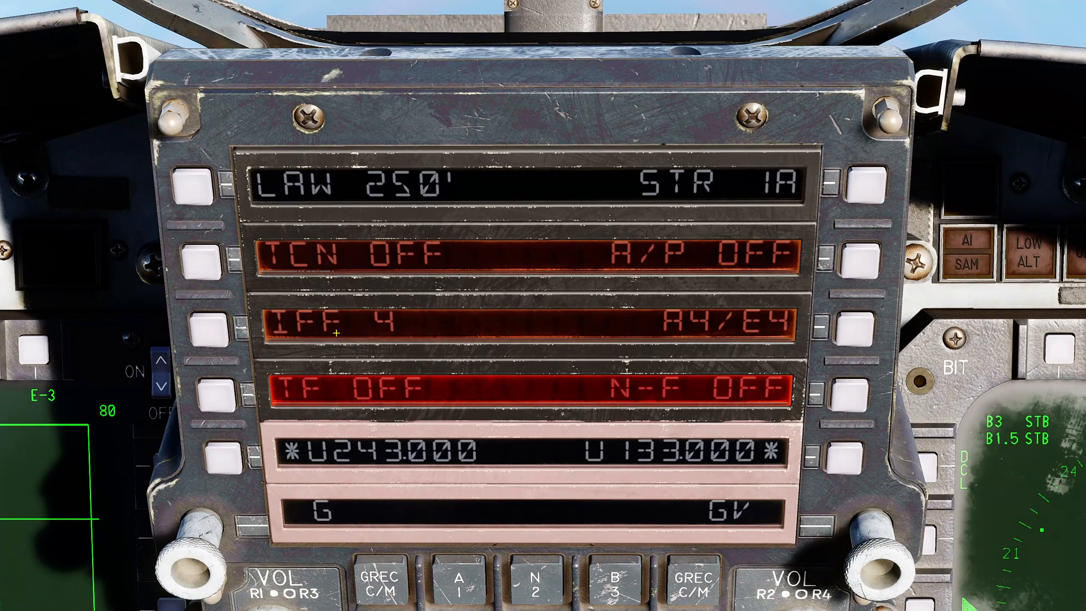
mouse_move(252, 292)
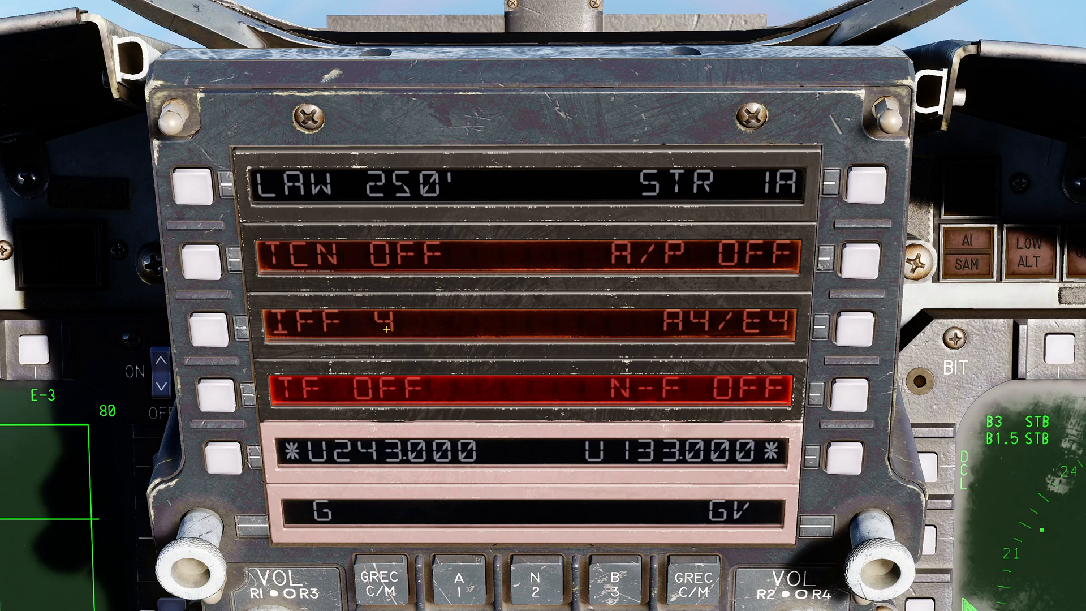
Bring up the UFC IFF sub-page showing Mode 1 13, Mode 2 and Mode 3 0000
click(204, 335)
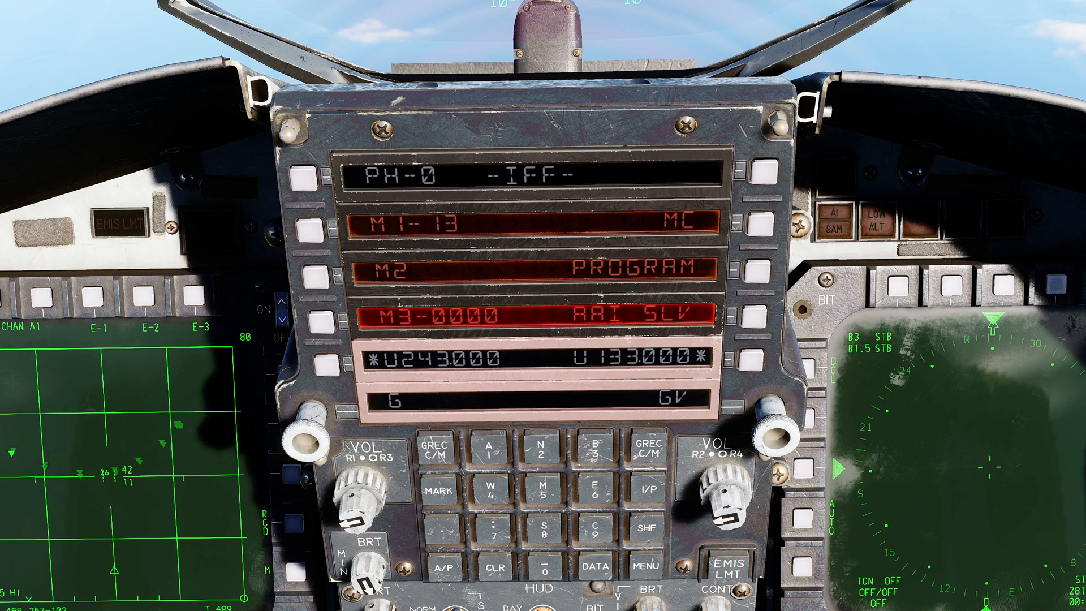
Enable transponder Mode 1 (code 13) and Mode 2 on the IFF page
click(305, 231)
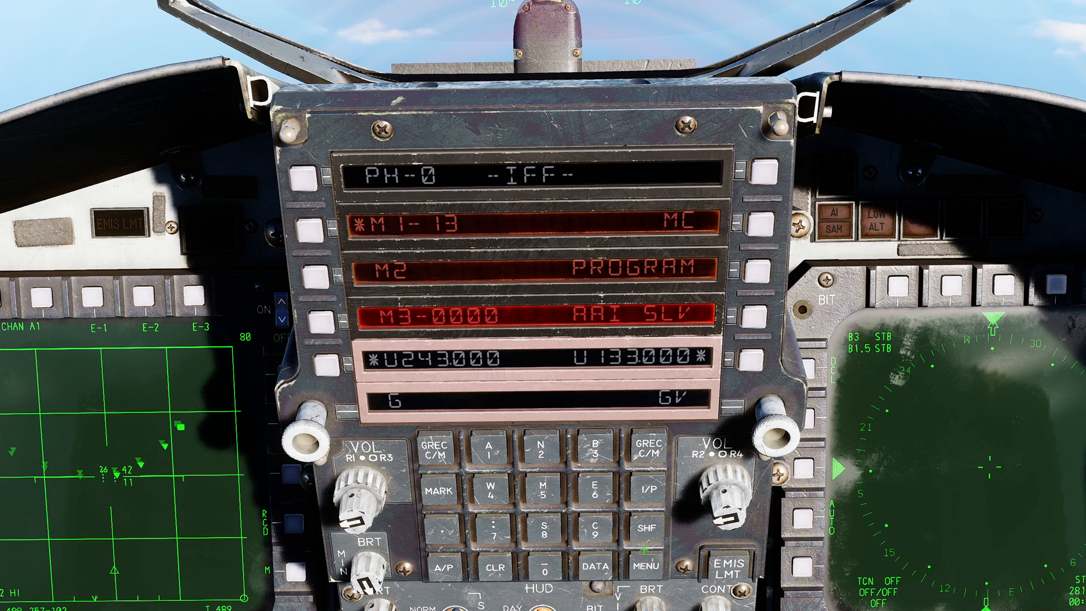
click(648, 567)
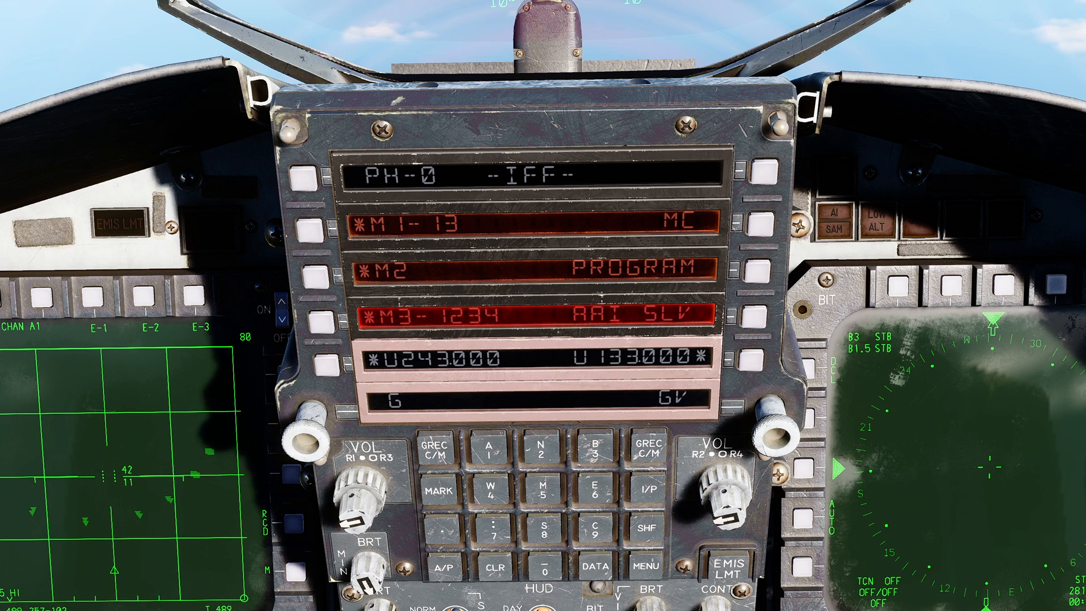
mouse_move(650, 490)
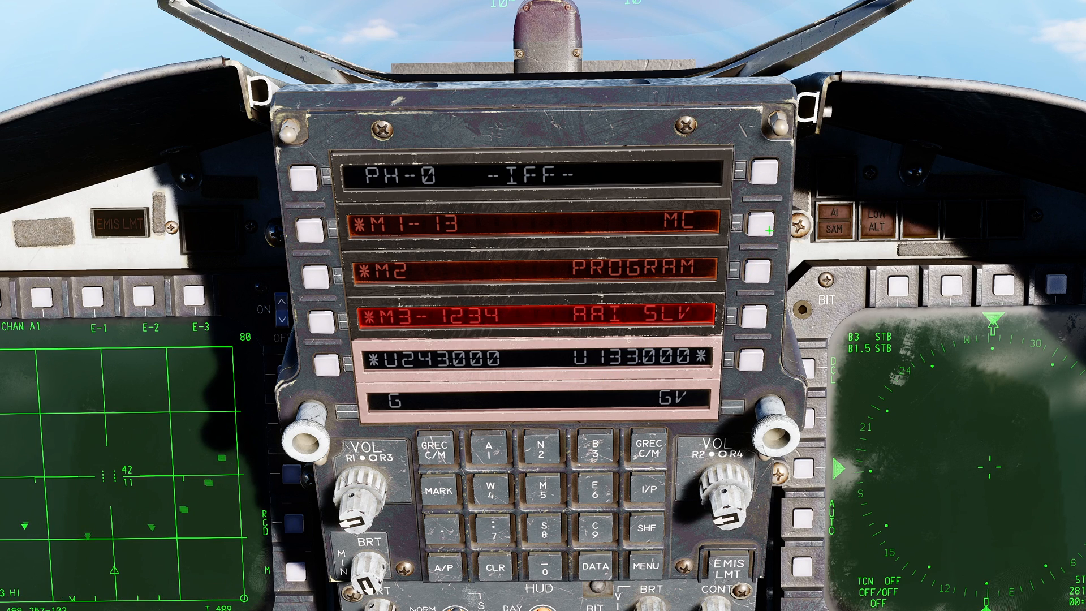
mouse_move(761, 228)
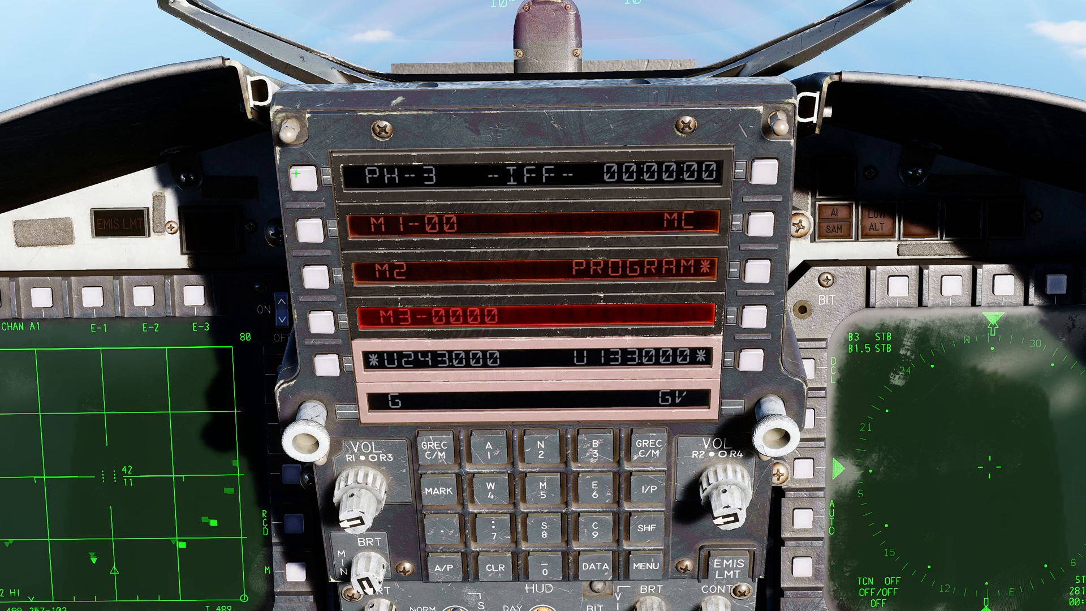
Step to preset PH-1 and load 1255 into its Mode 3 code
click(311, 180)
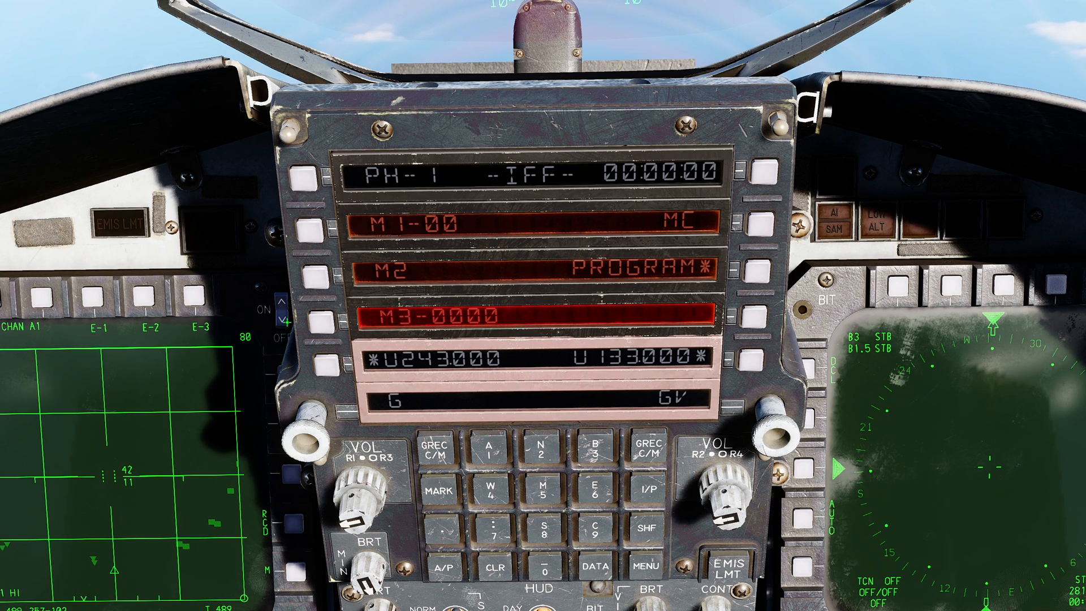
mouse_move(280, 323)
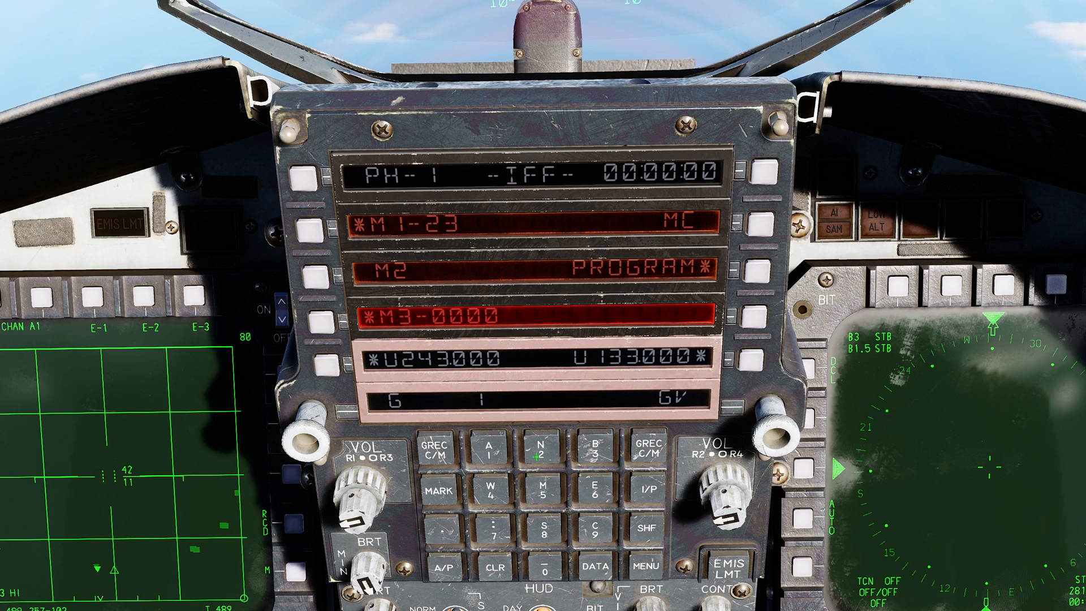
click(320, 327)
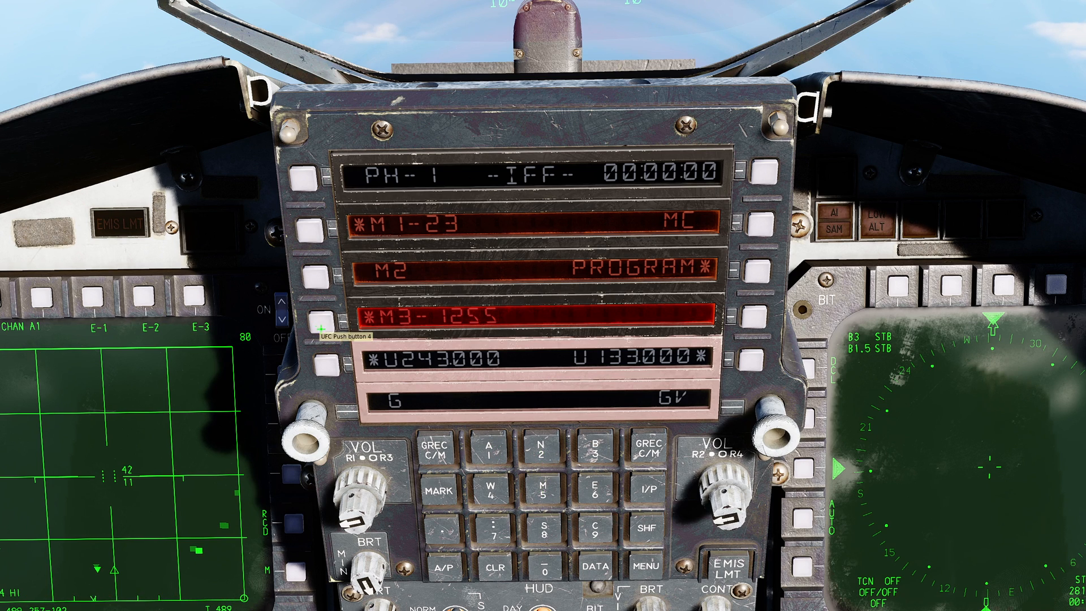
mouse_move(746, 249)
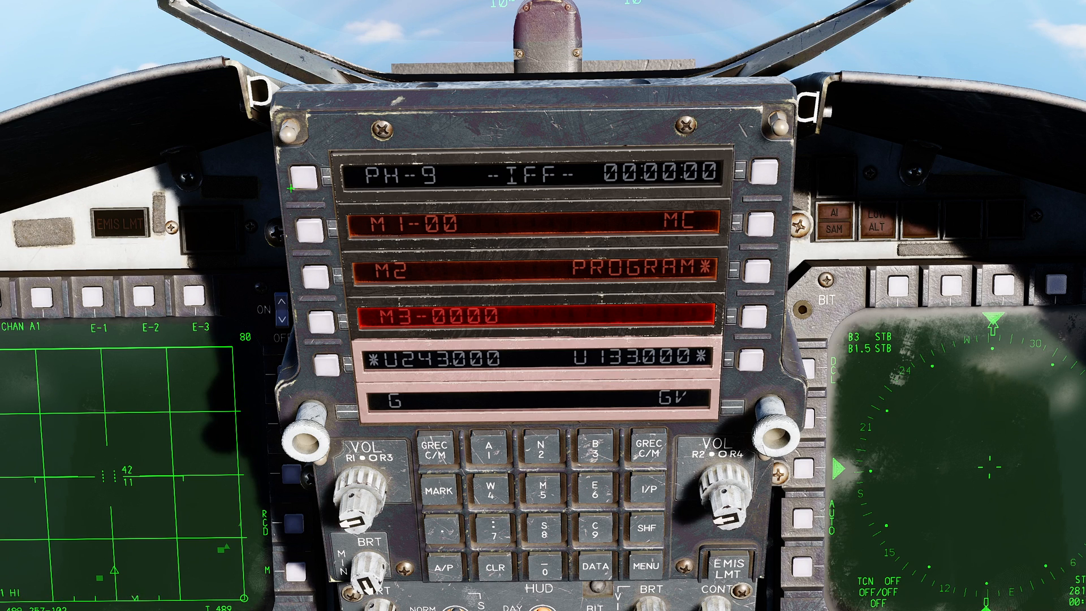
click(306, 181)
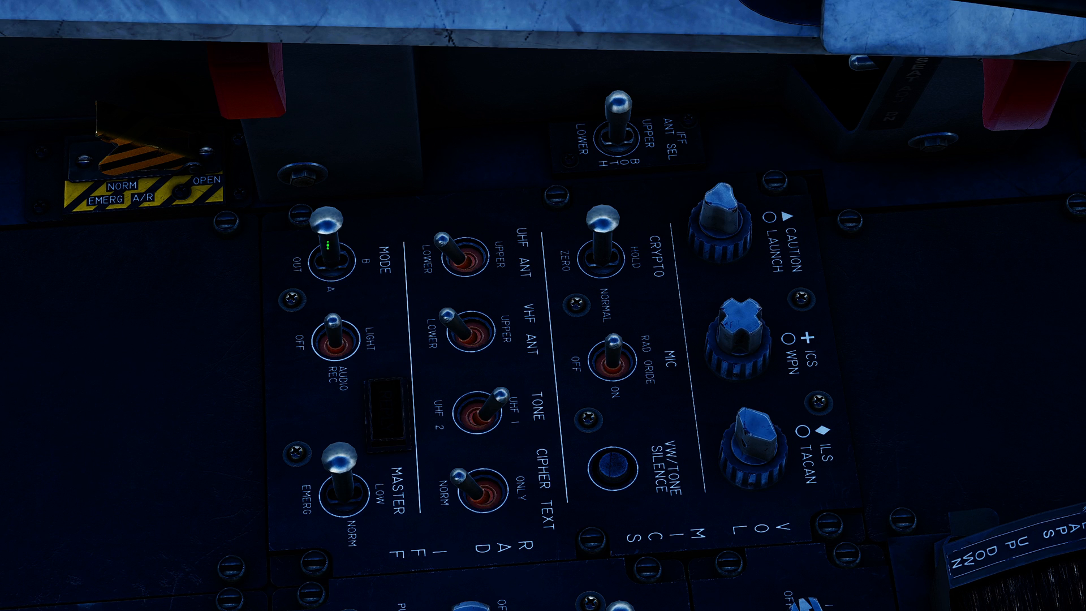
click(330, 244)
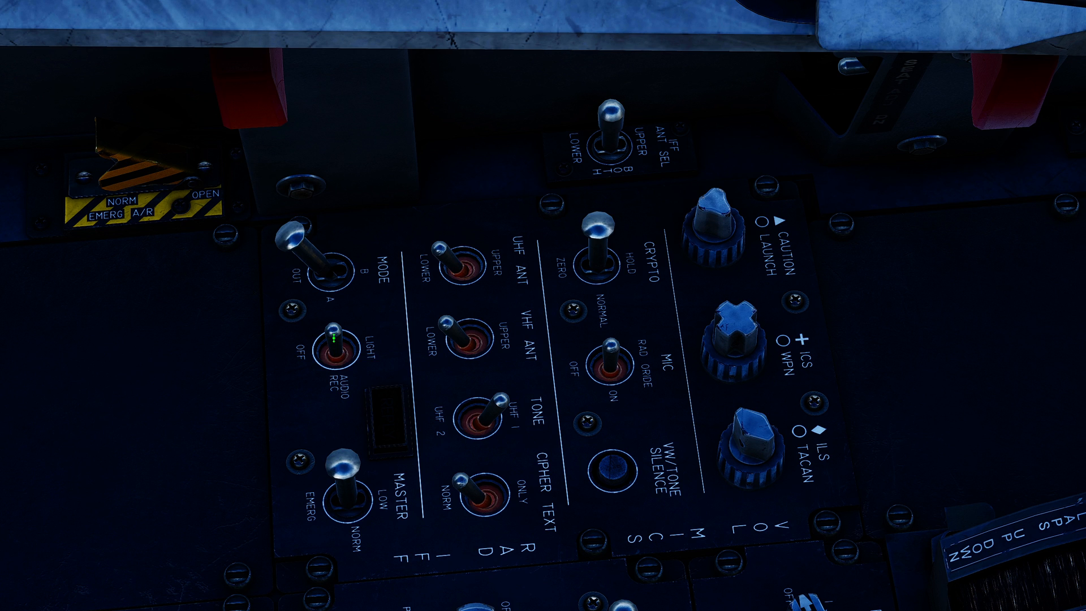
click(337, 343)
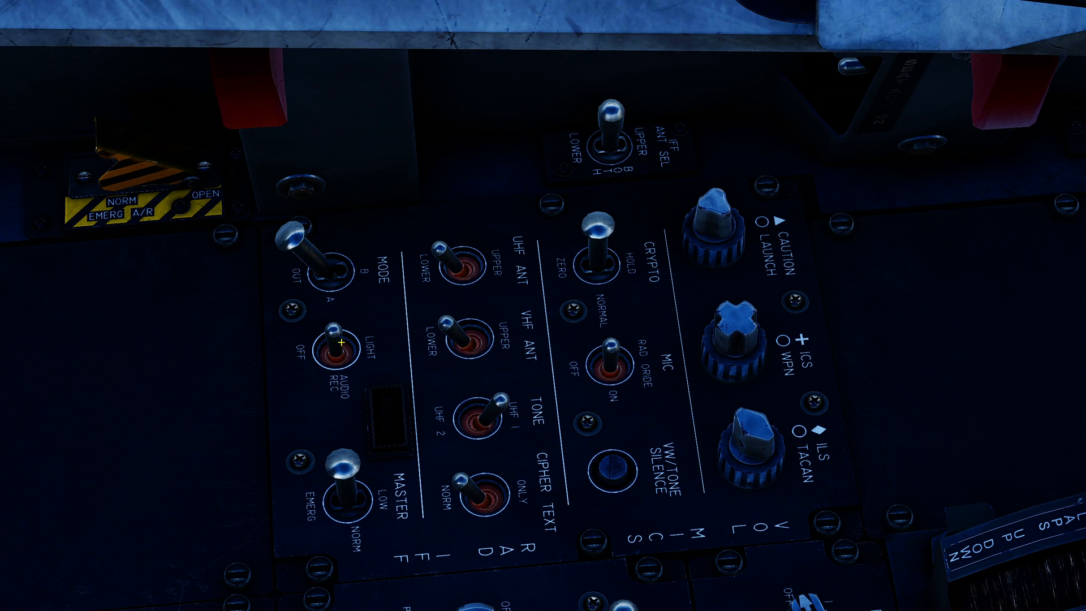
click(337, 353)
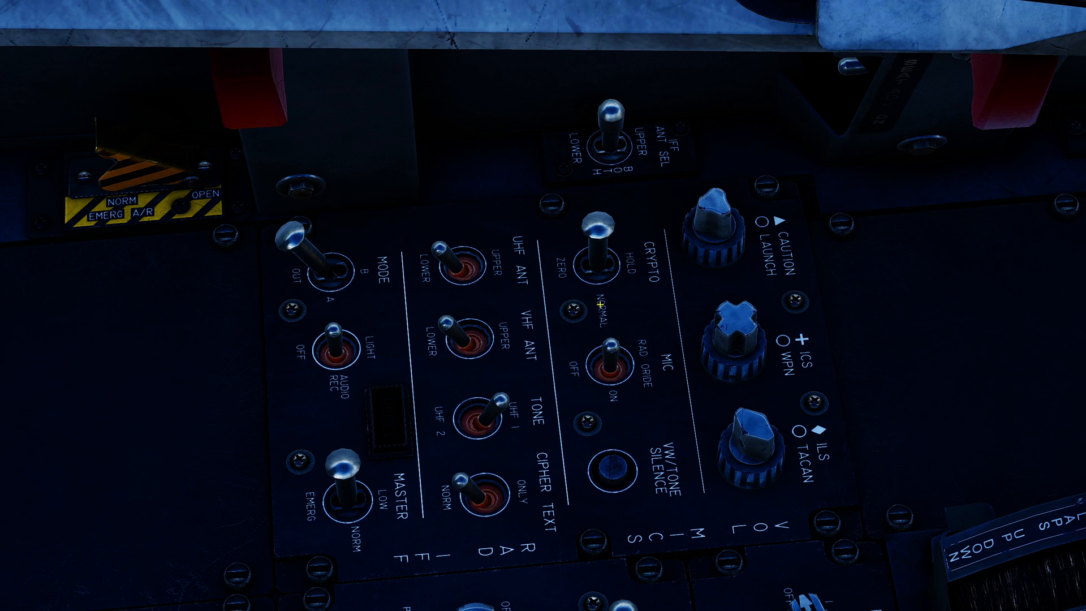
mouse_move(600, 301)
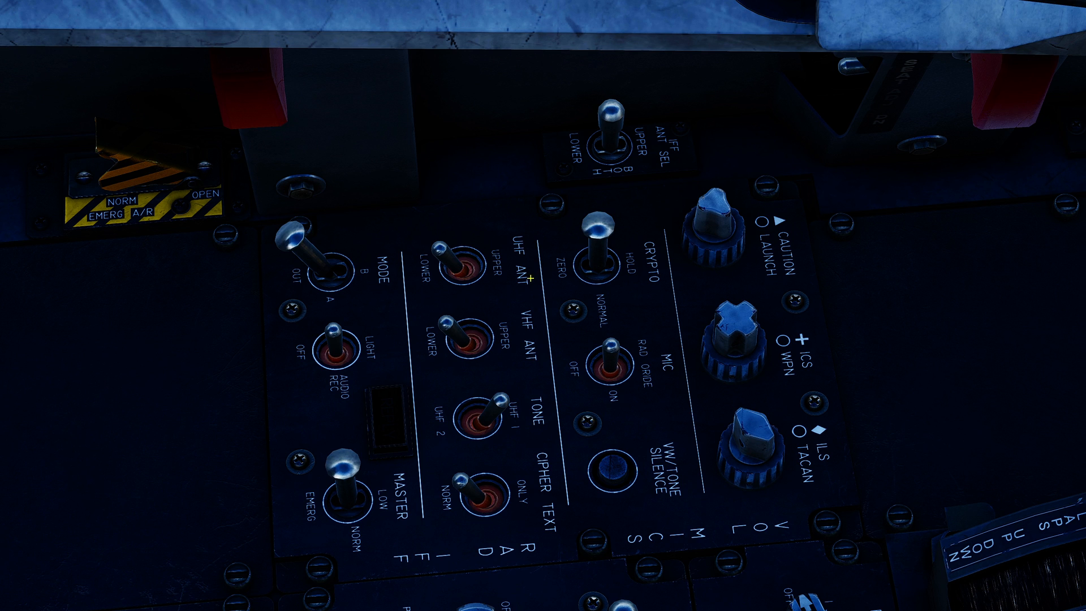
mouse_move(557, 206)
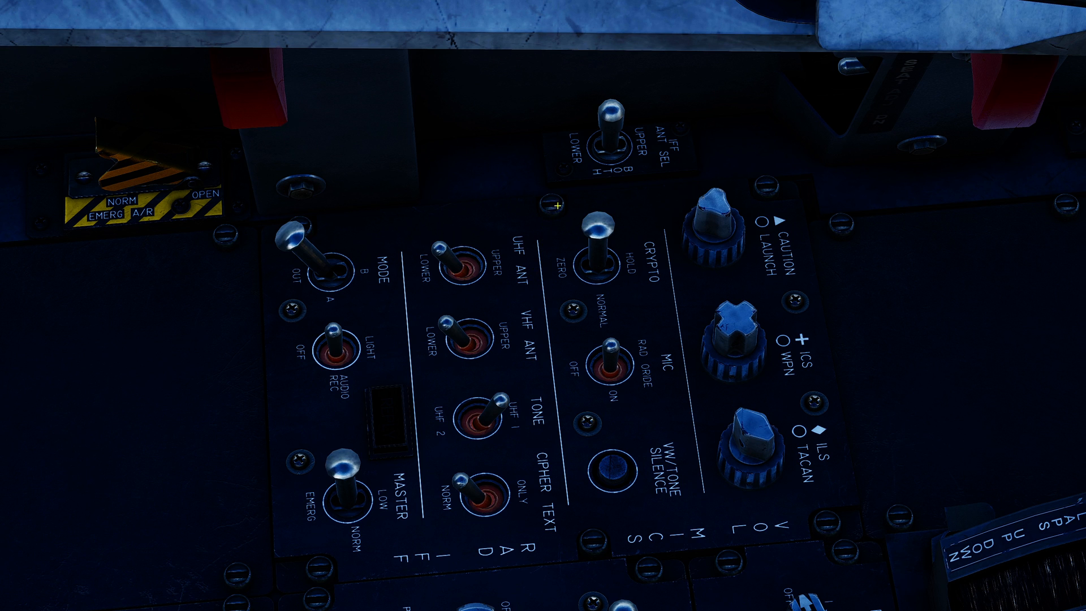
click(605, 136)
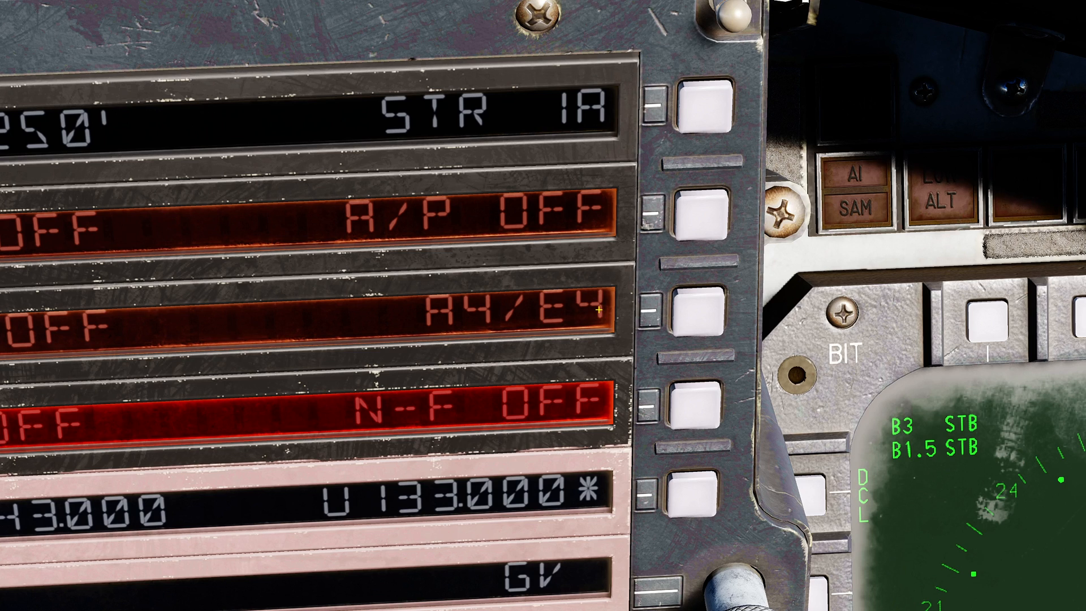
mouse_move(419, 316)
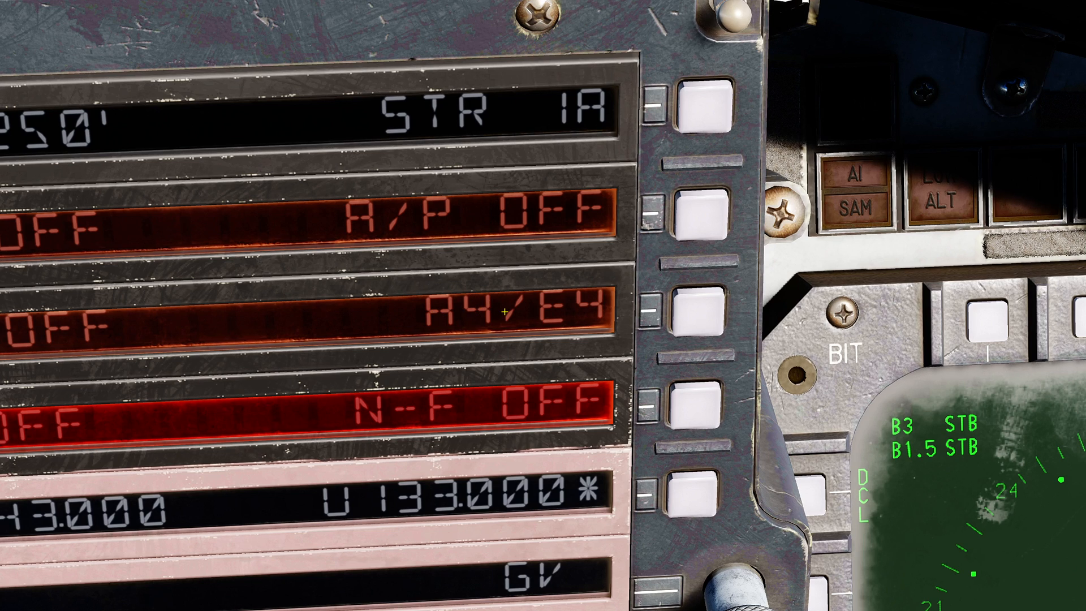
mouse_move(557, 313)
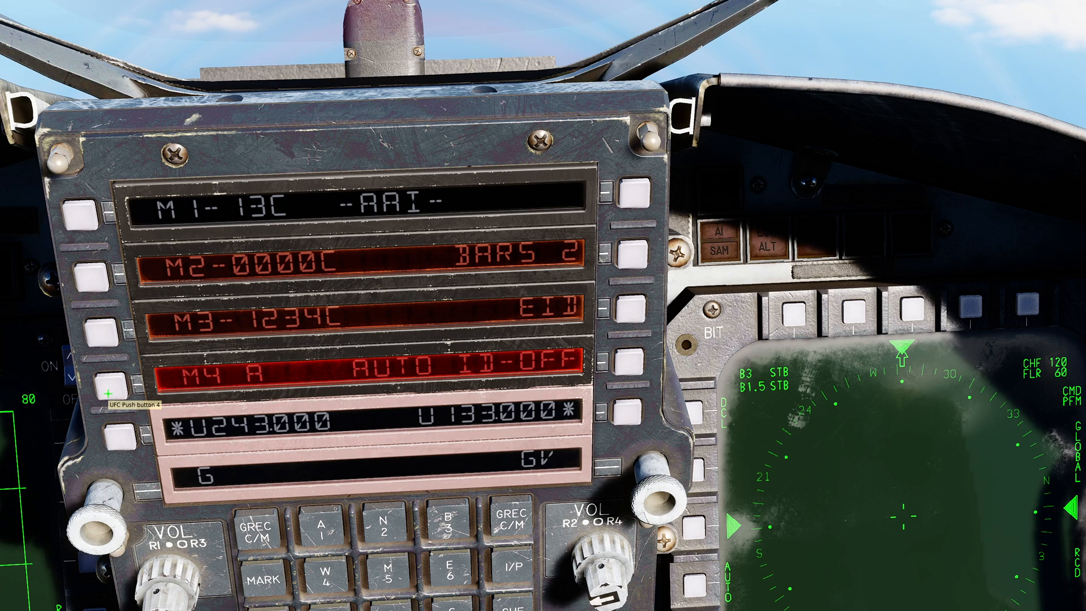
Toggle the Mode 4 code from A to B and back to A
click(101, 386)
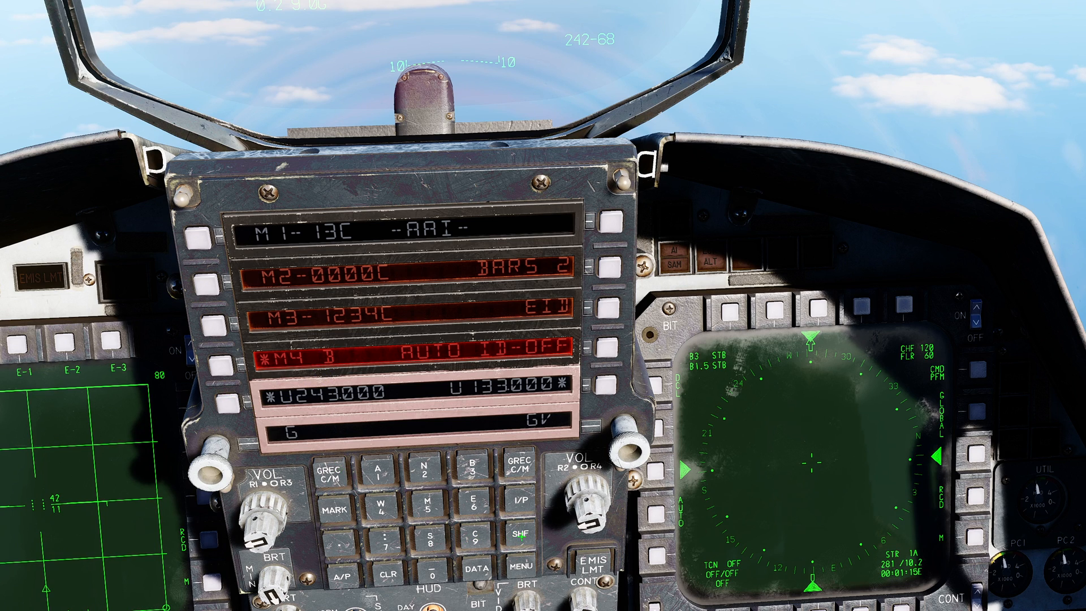
click(473, 473)
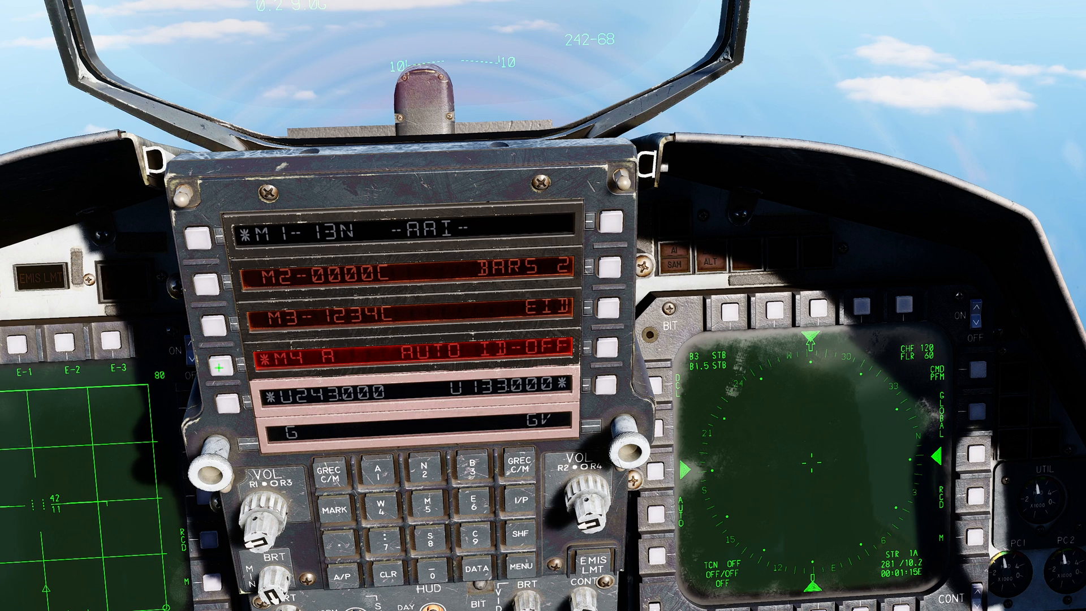
mouse_move(199, 244)
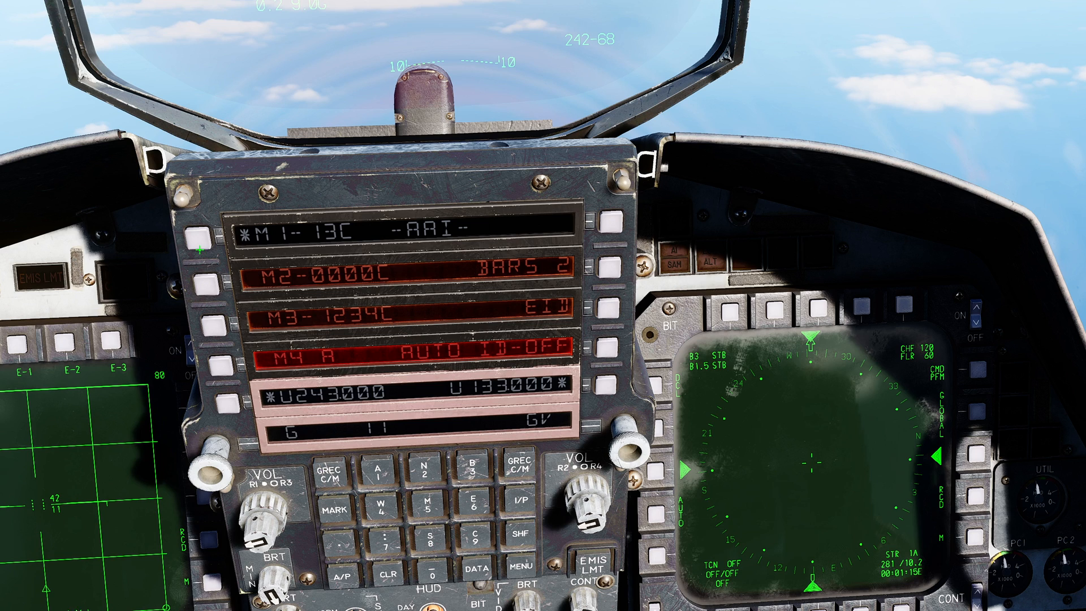
Enter 11 as the Mode 1 transponder code
click(199, 245)
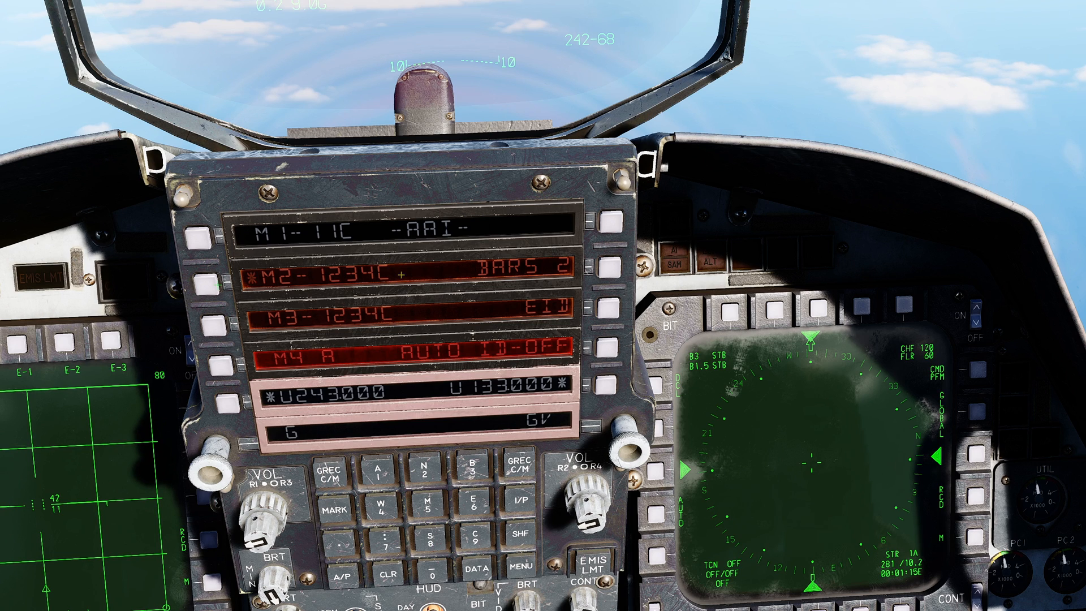
mouse_move(224, 367)
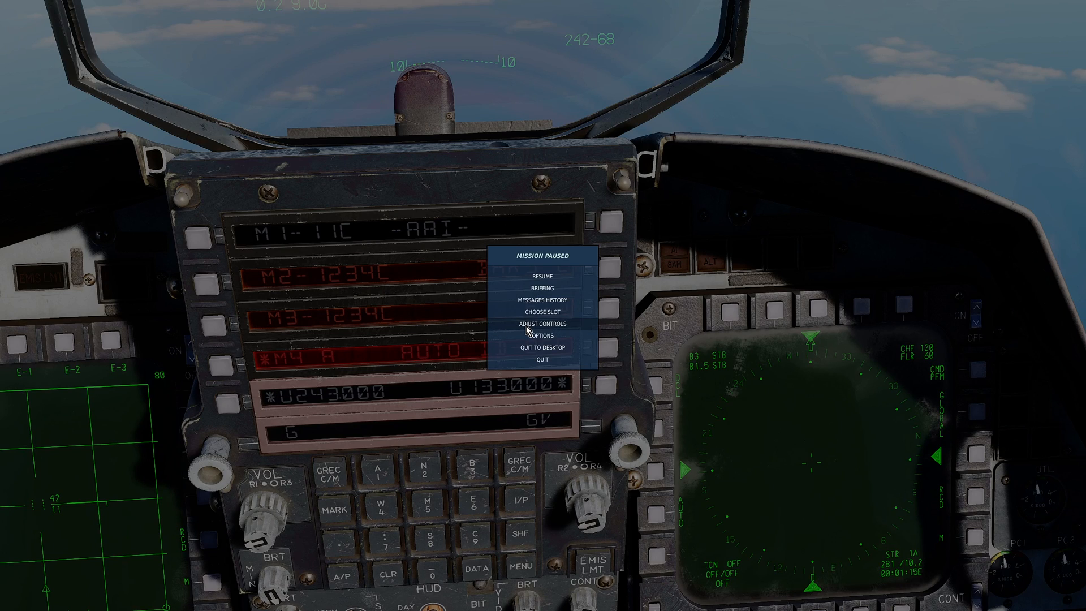
Check the Adjust Controls bindings for the AAI switch, then cancel back to the cockpit
click(542, 323)
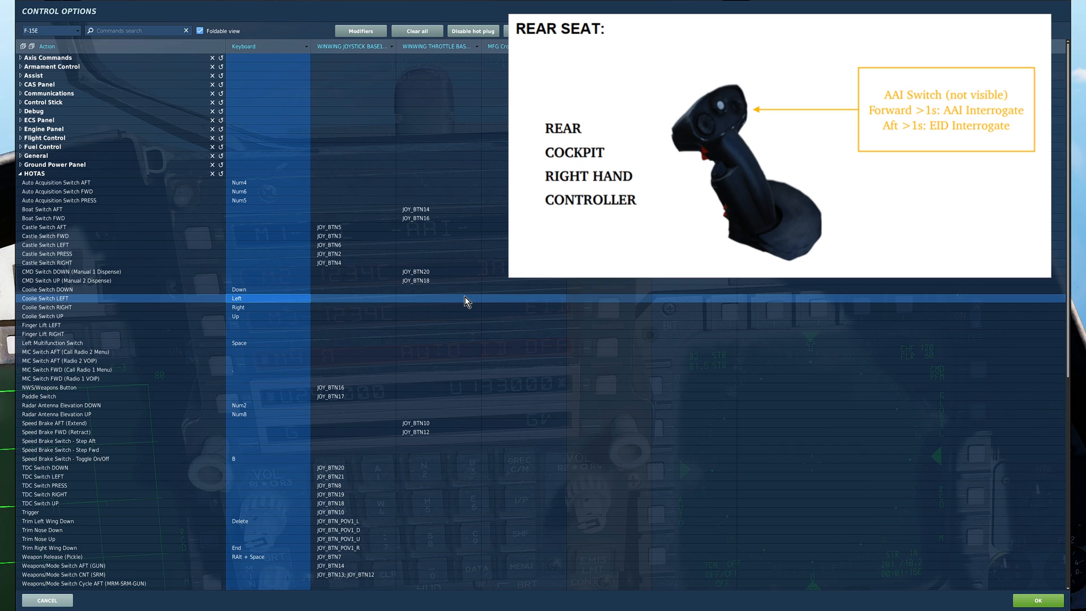
click(47, 307)
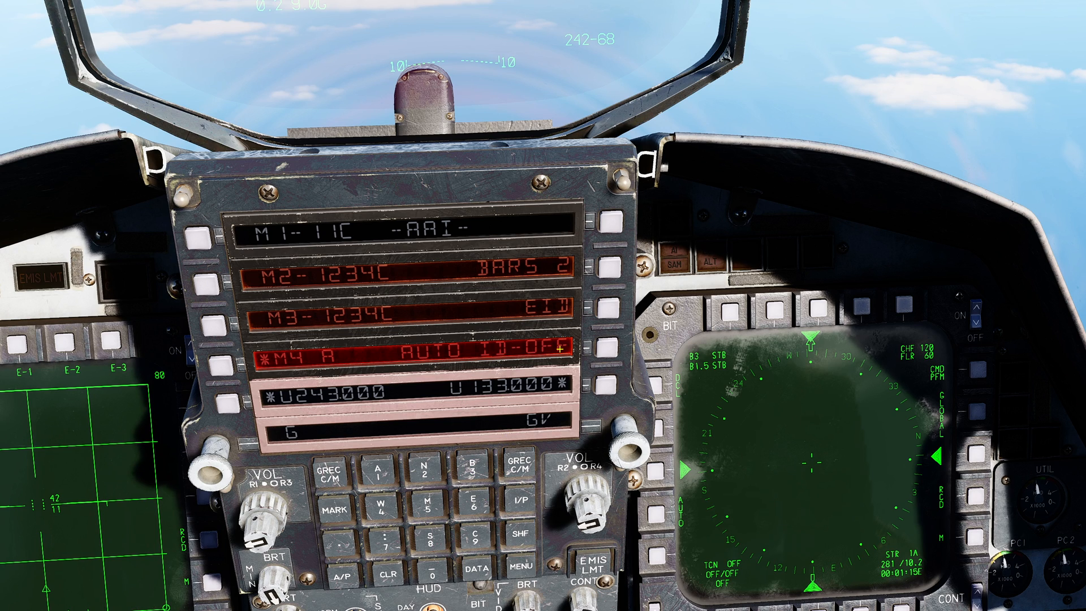
Cycle Mode 4 auto ID through its options to AAI, then enable the Mode 1 reply
click(609, 348)
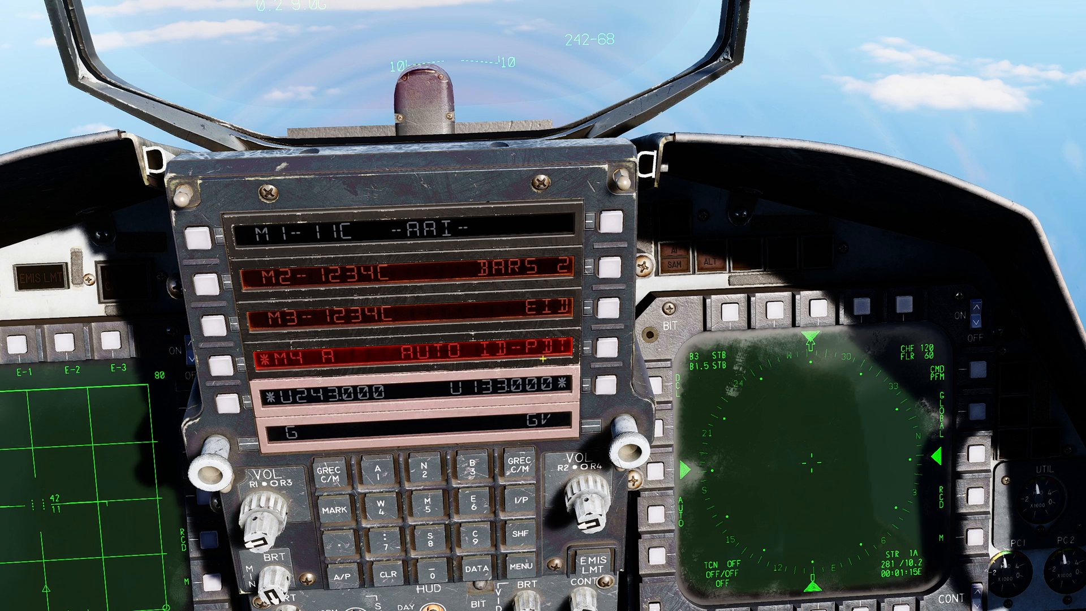
click(608, 354)
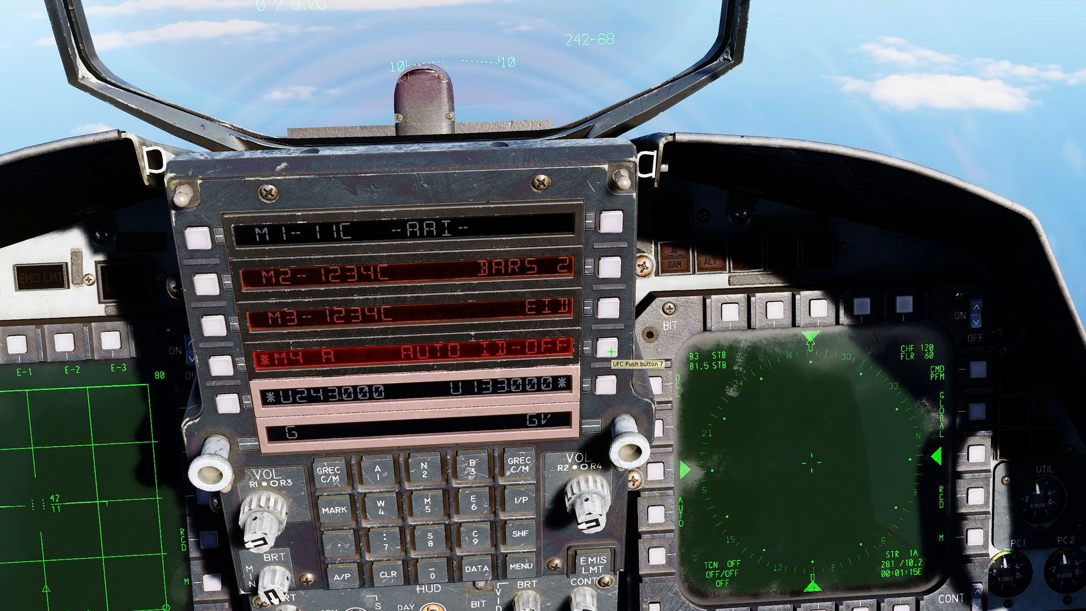
click(610, 351)
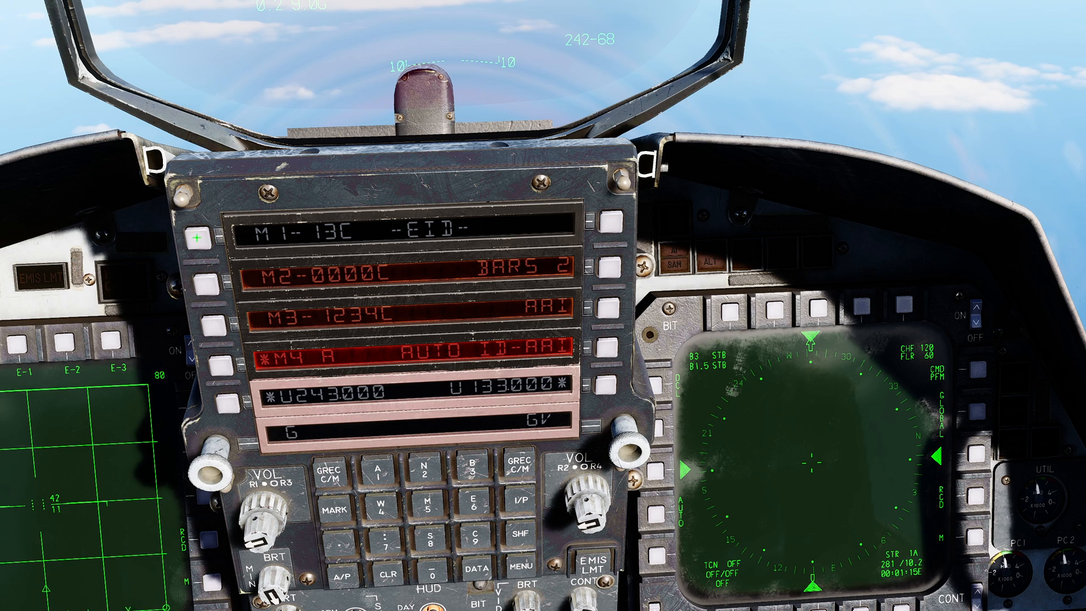
click(204, 289)
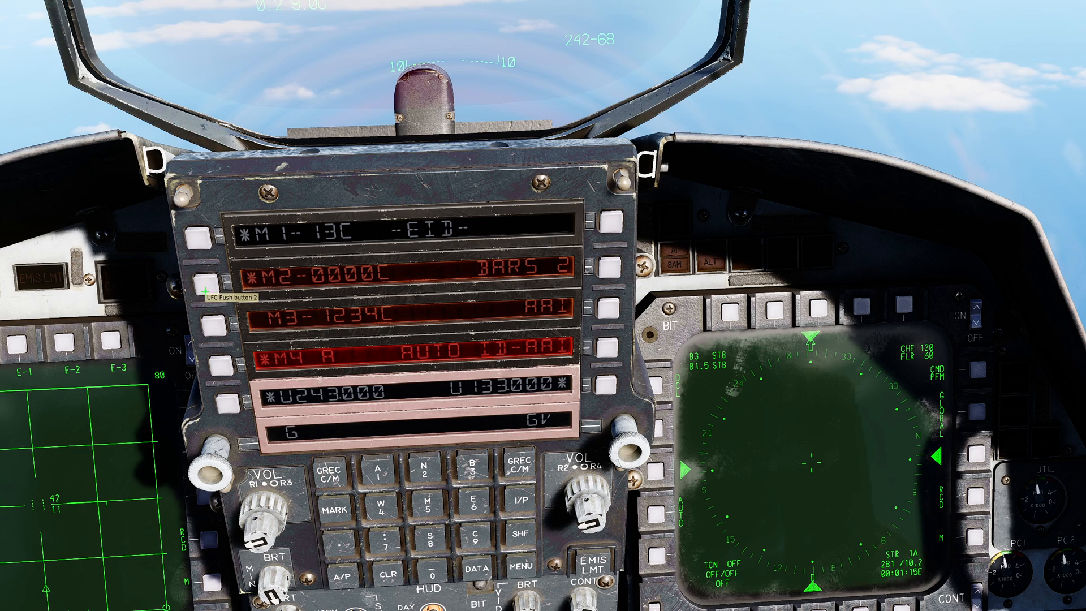